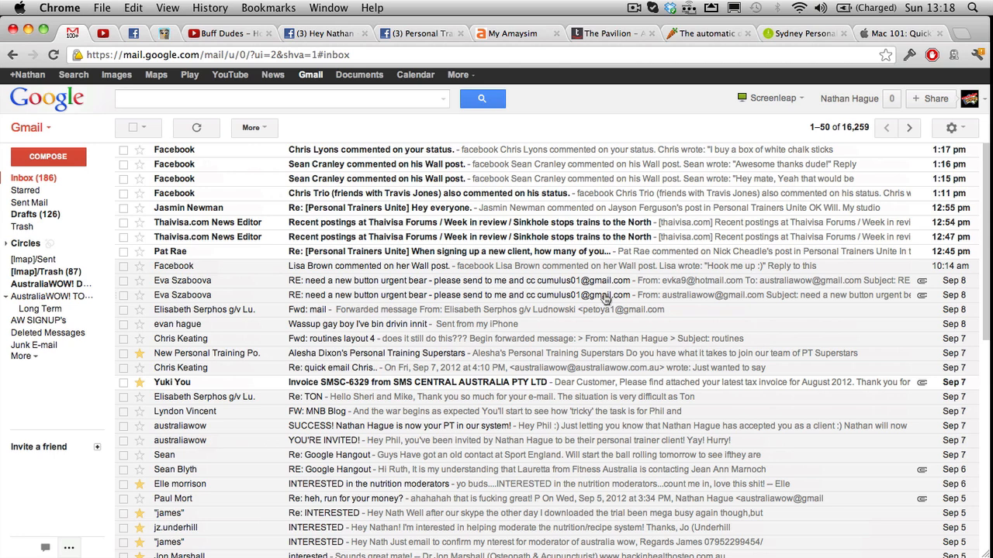
mouse_move(208, 350)
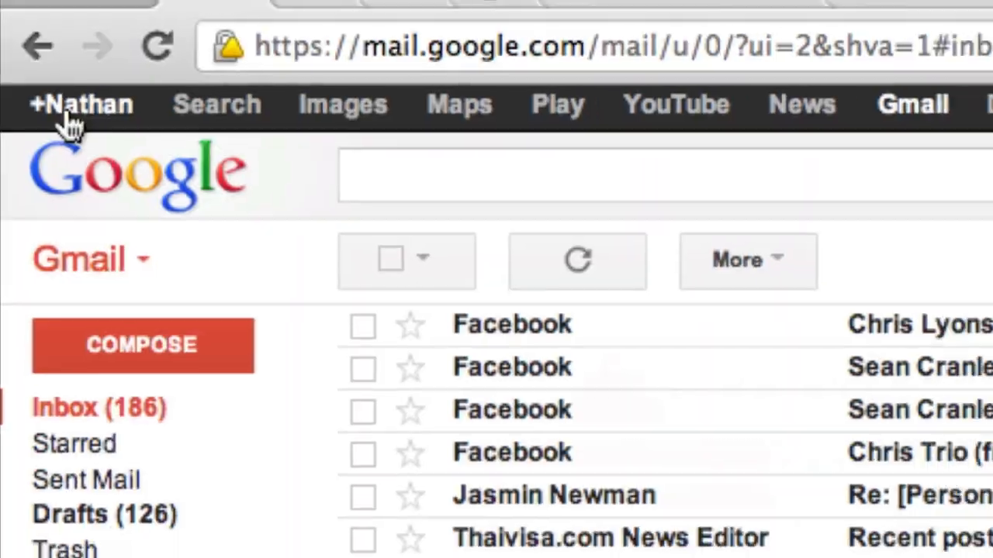
- Go to the Google+ profile from the Gmail Google bar
left_click(81, 102)
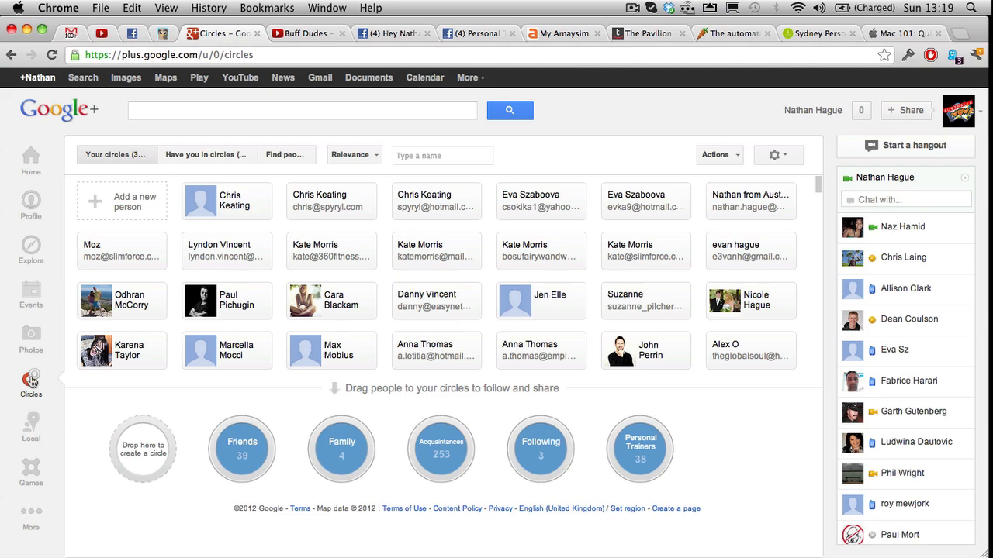
mouse_move(31, 422)
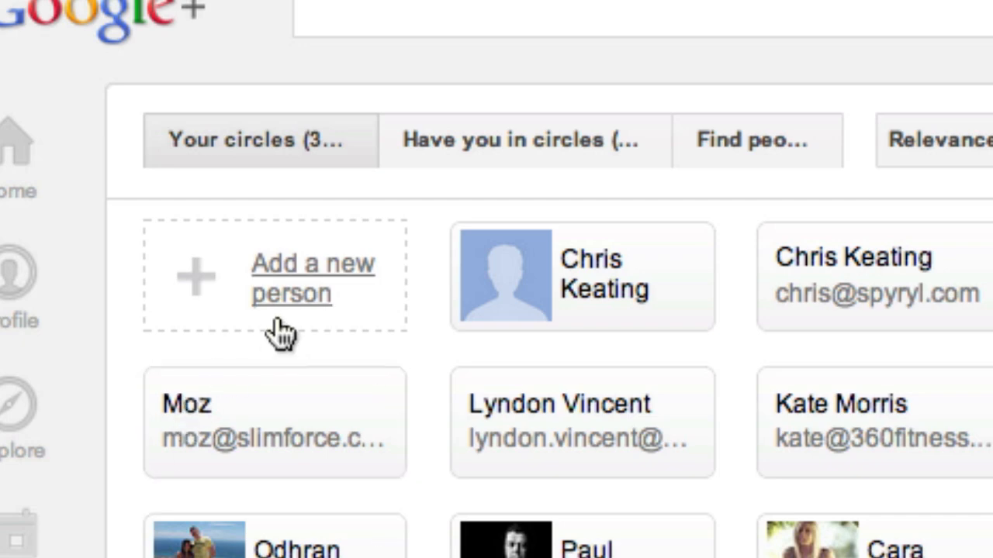
left_click(290, 279)
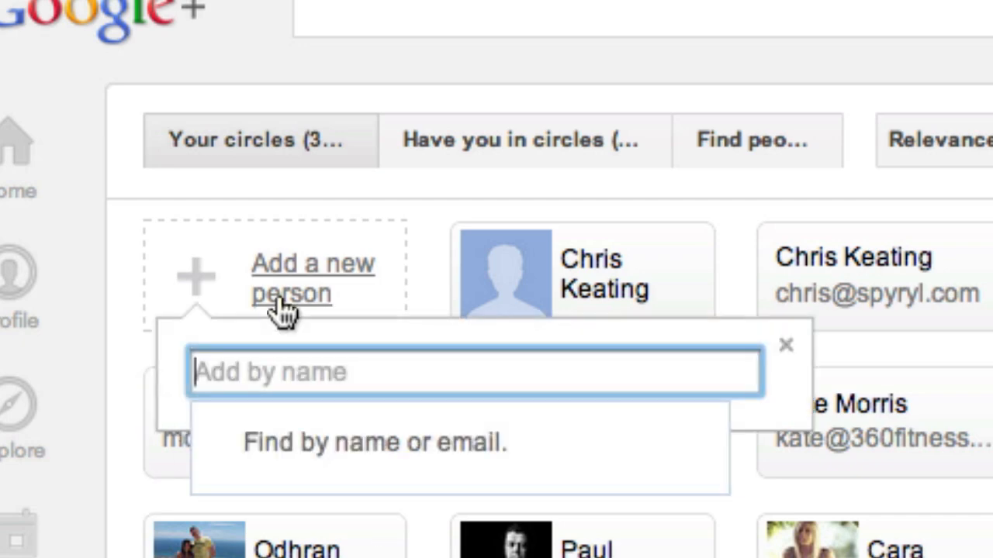
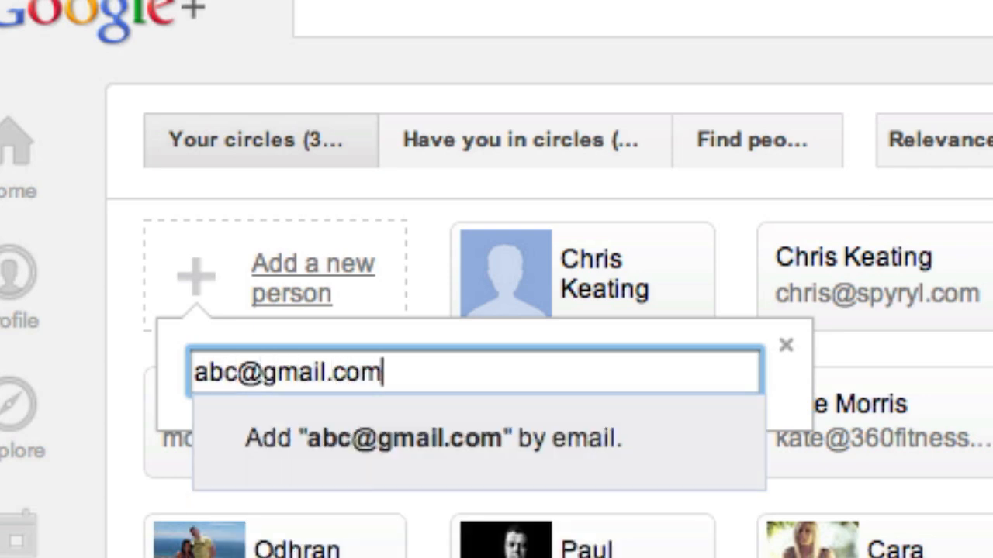
left_click(431, 438)
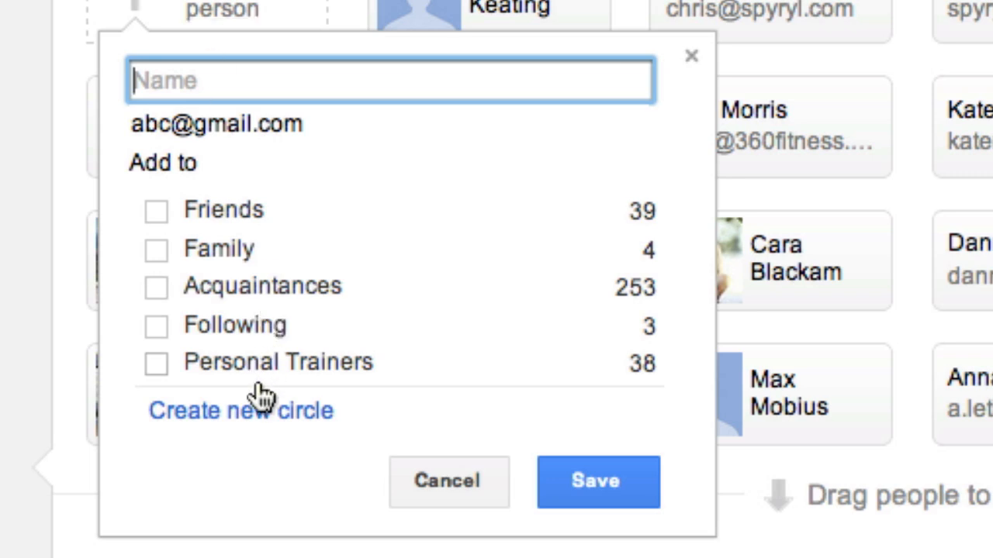
mouse_move(291, 357)
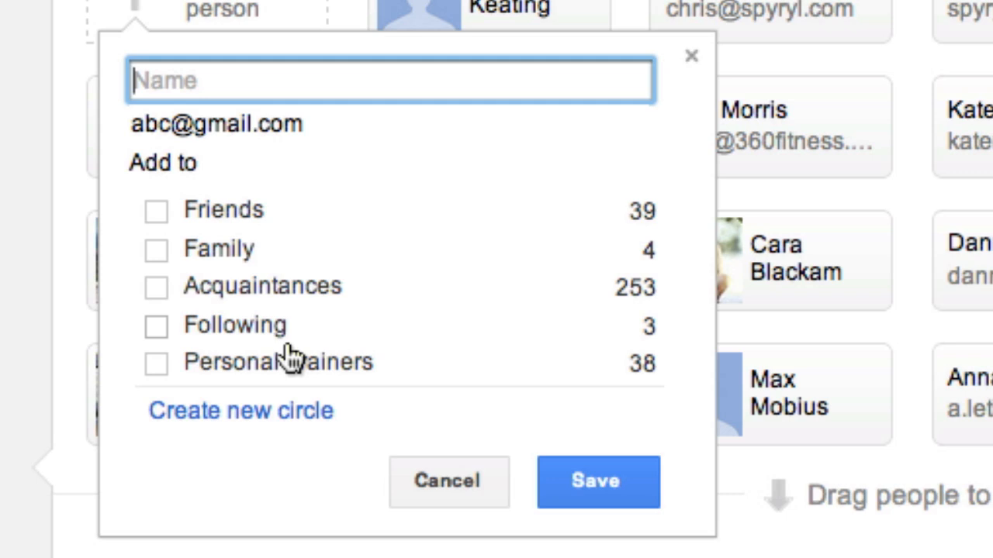
left_click(155, 211)
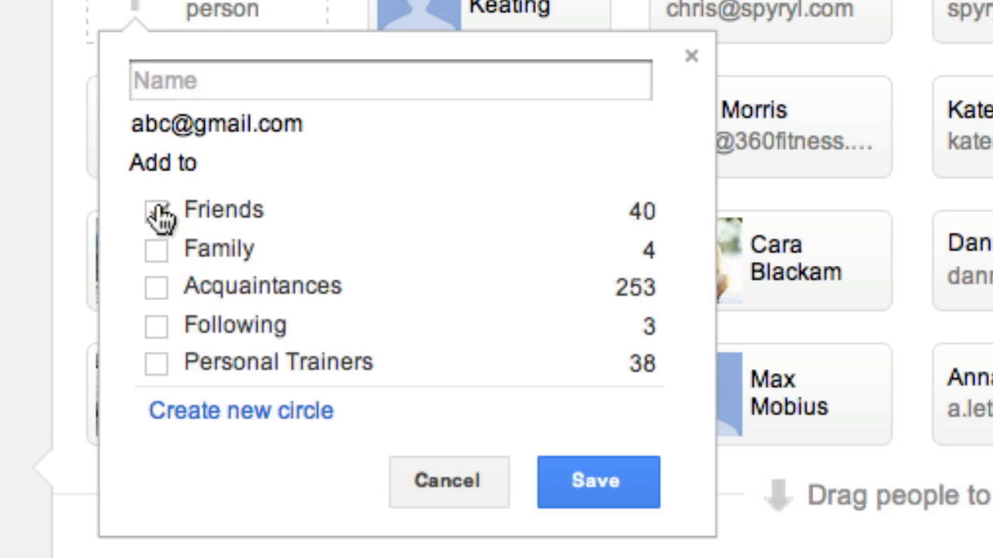
left_click(597, 481)
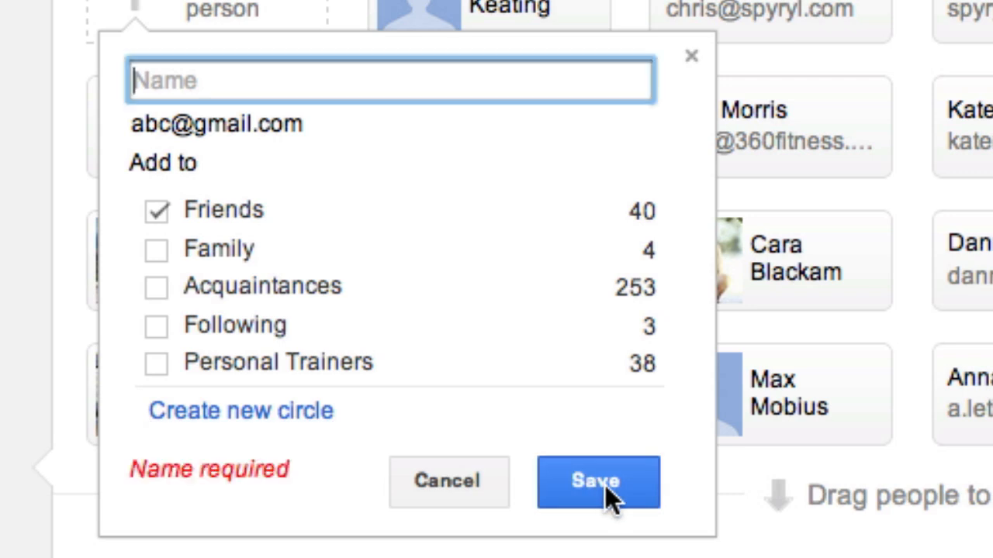
mouse_move(434, 465)
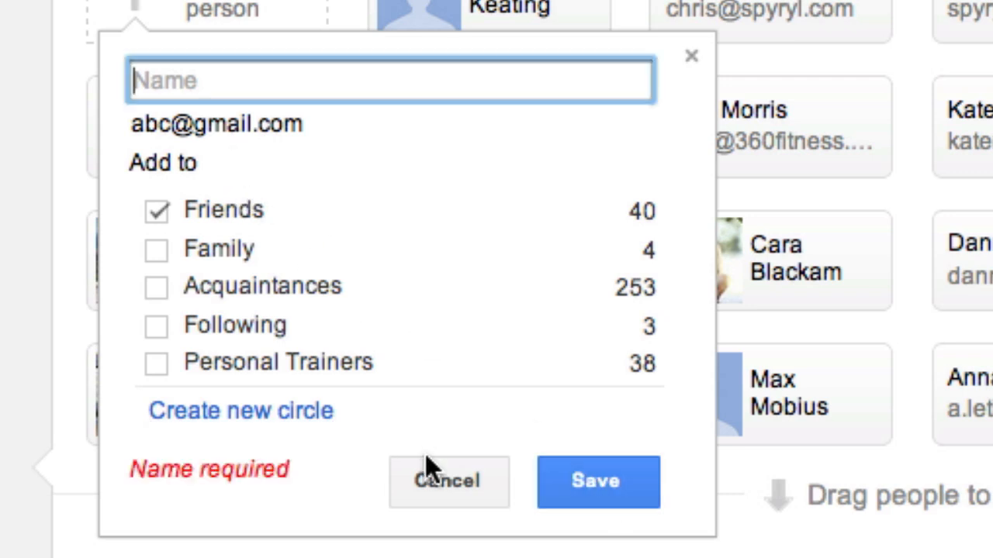
mouse_move(450, 489)
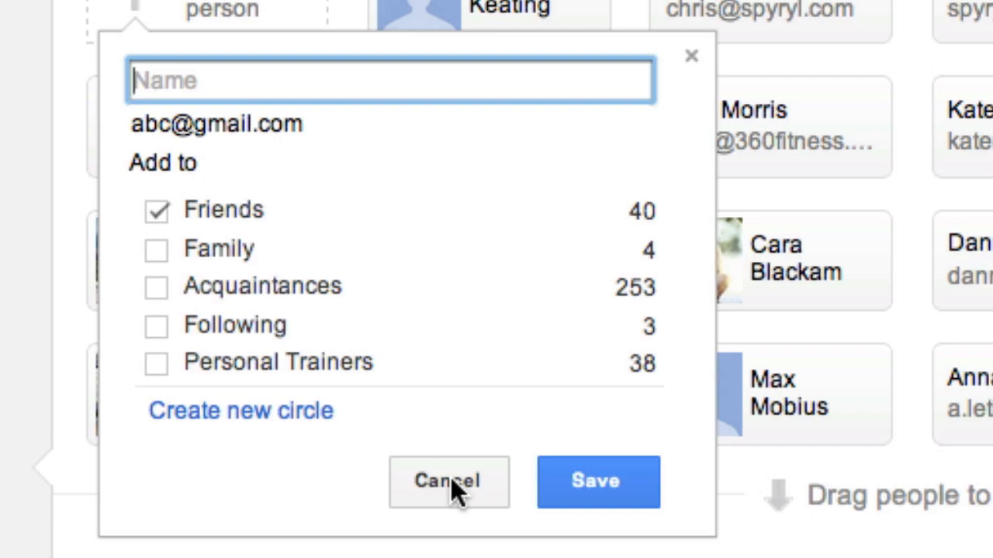
left_click(449, 481)
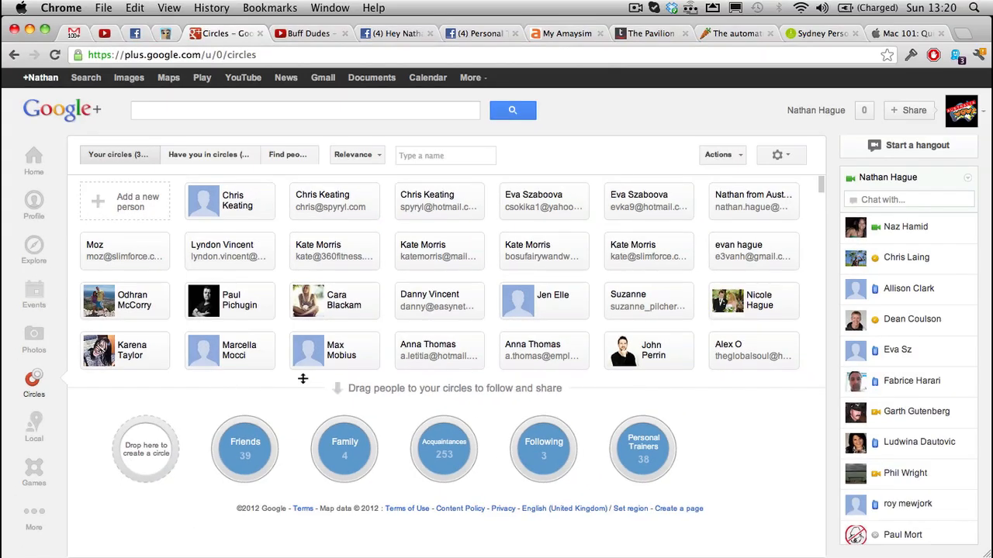
mouse_move(643, 449)
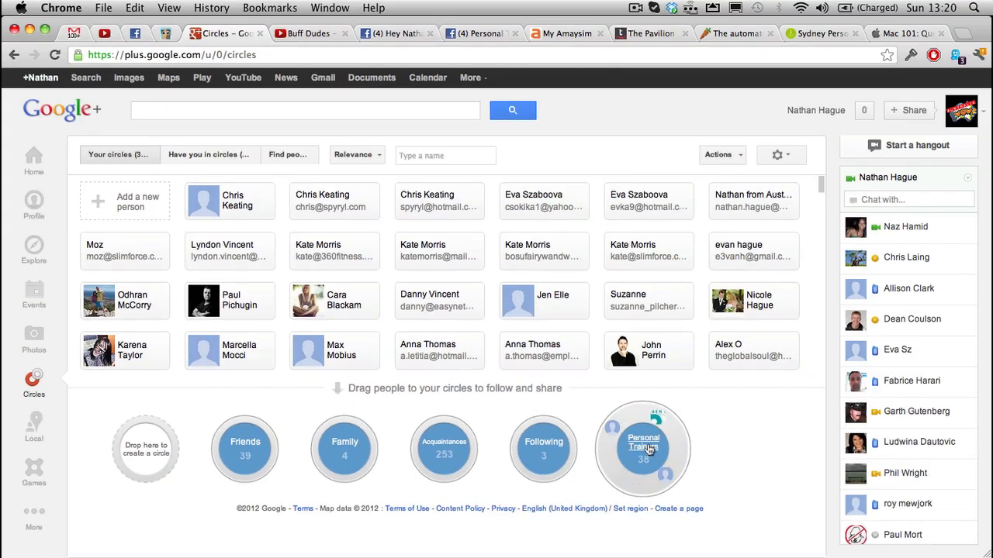
- Reveal more Google+ sections and show the Hangouts page with hangouts to join and watch
left_click(642, 448)
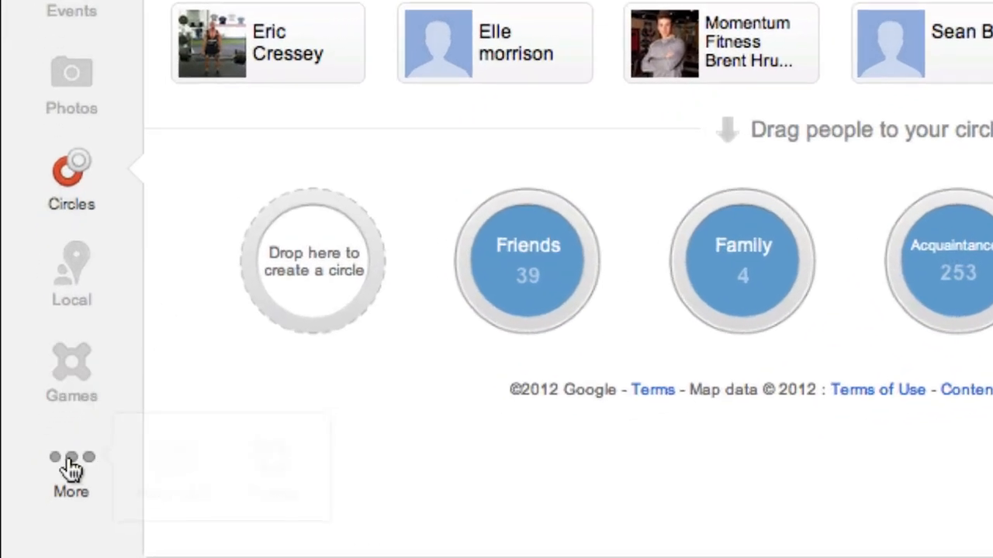
left_click(71, 473)
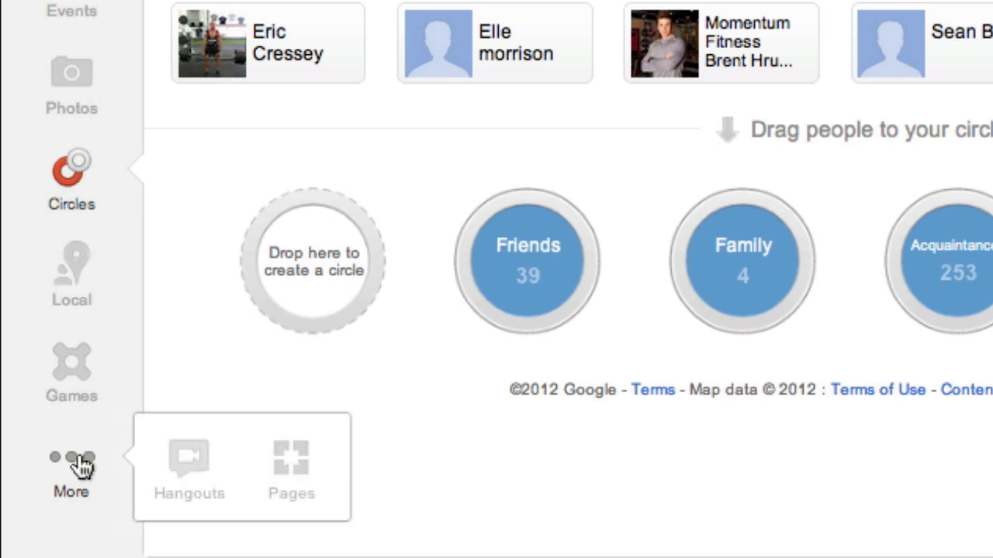
mouse_move(190, 465)
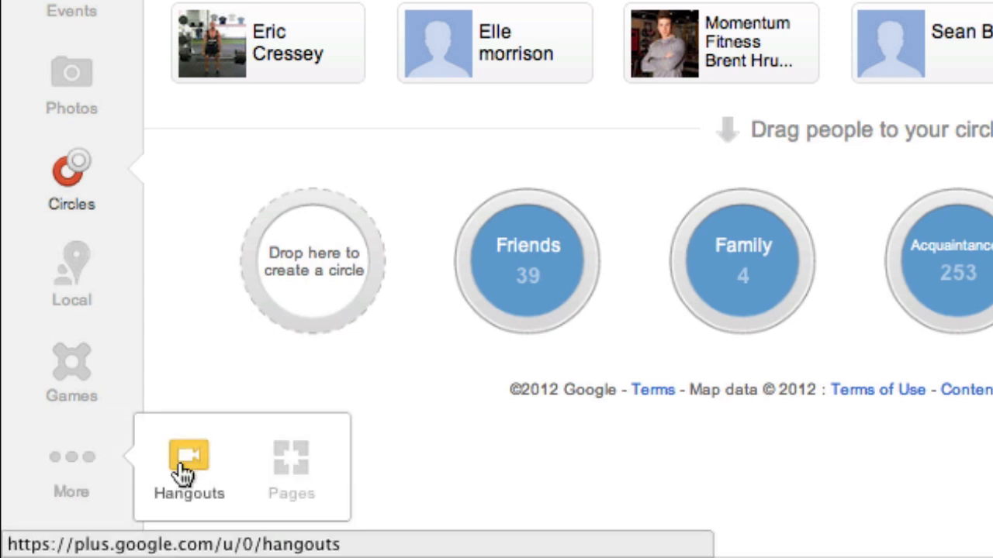
left_click(190, 465)
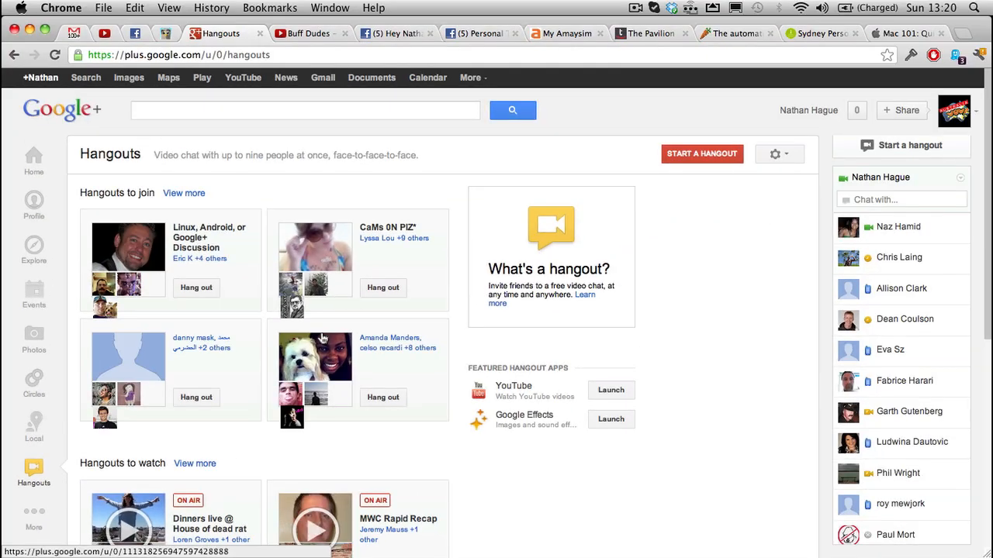
mouse_move(391, 338)
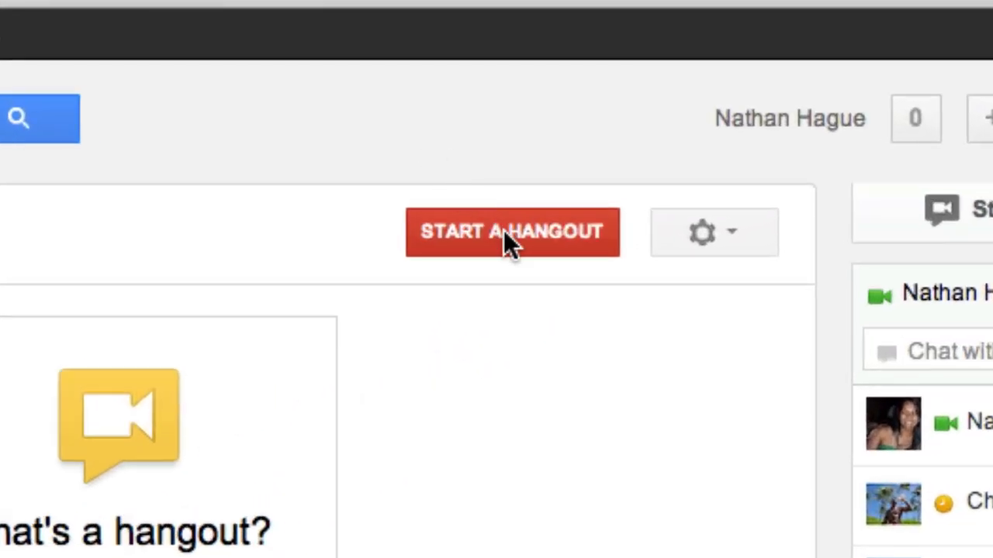
- Start a new hangout and name it 'test'
left_click(512, 232)
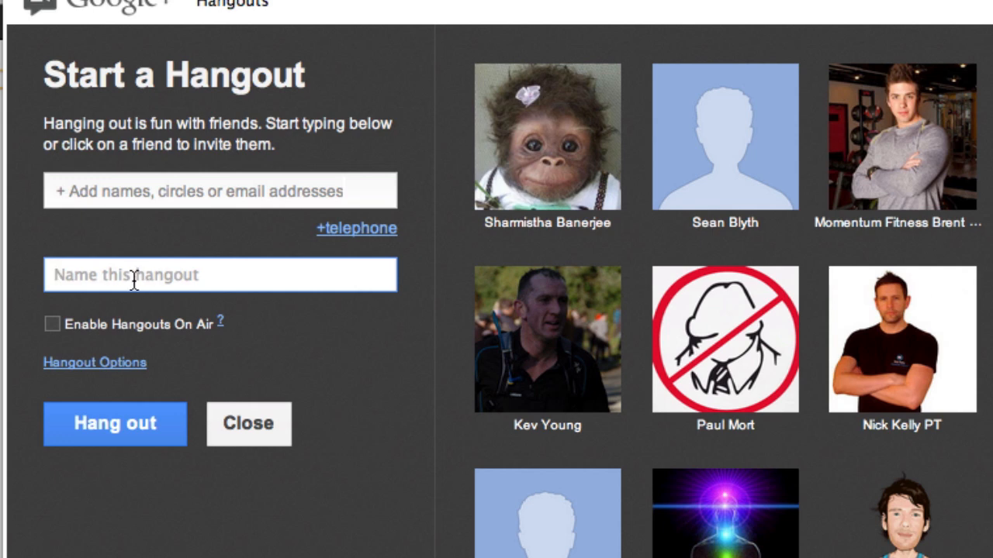
type("test")
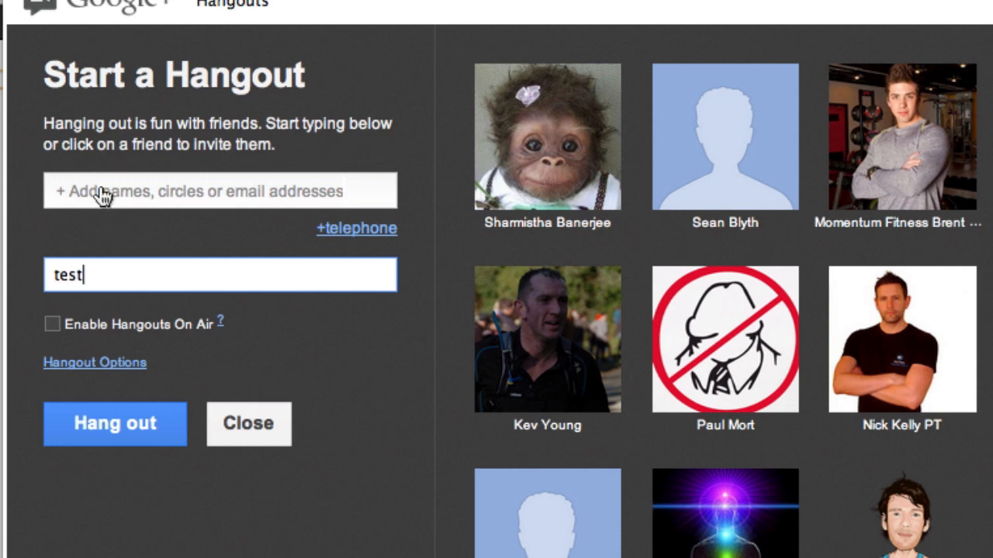
mouse_move(93, 194)
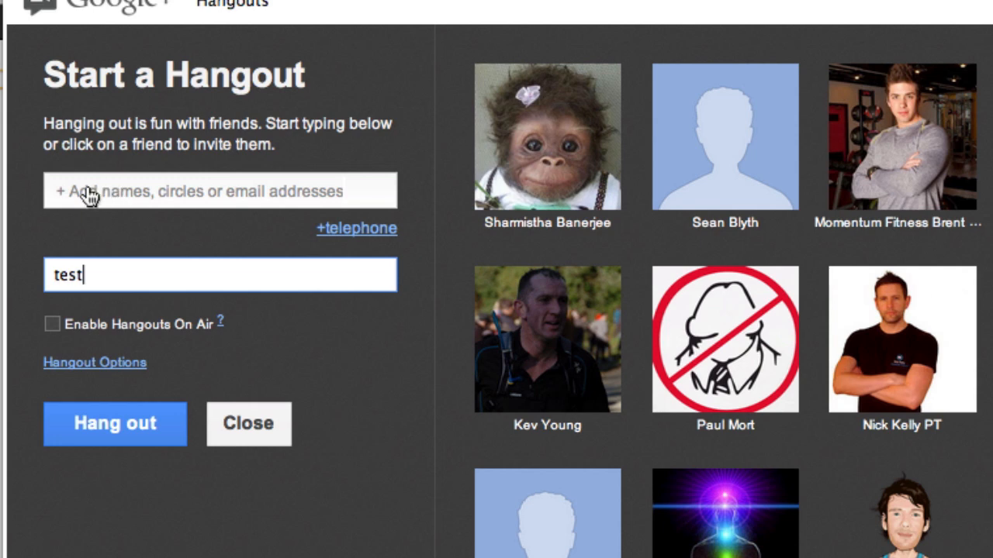
left_click(220, 190)
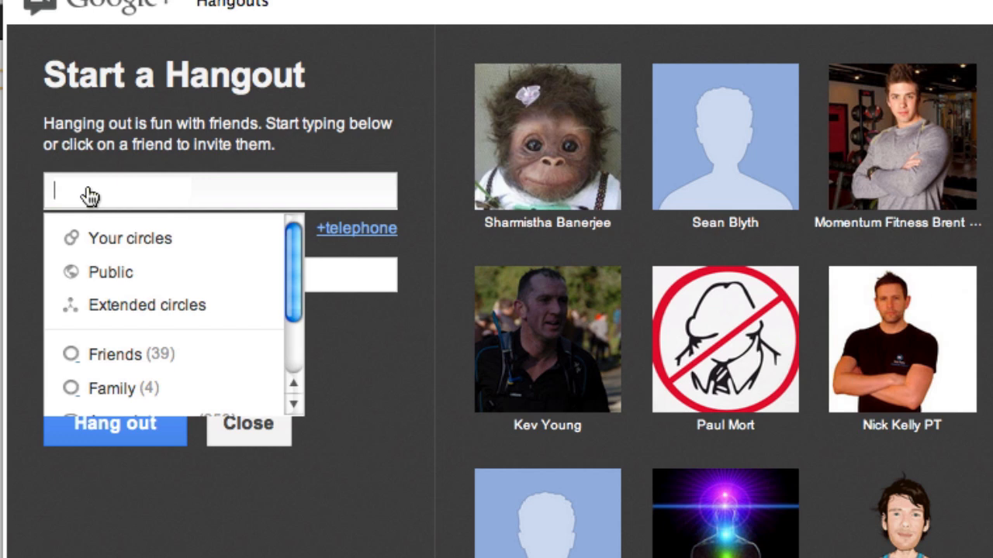
type("austr")
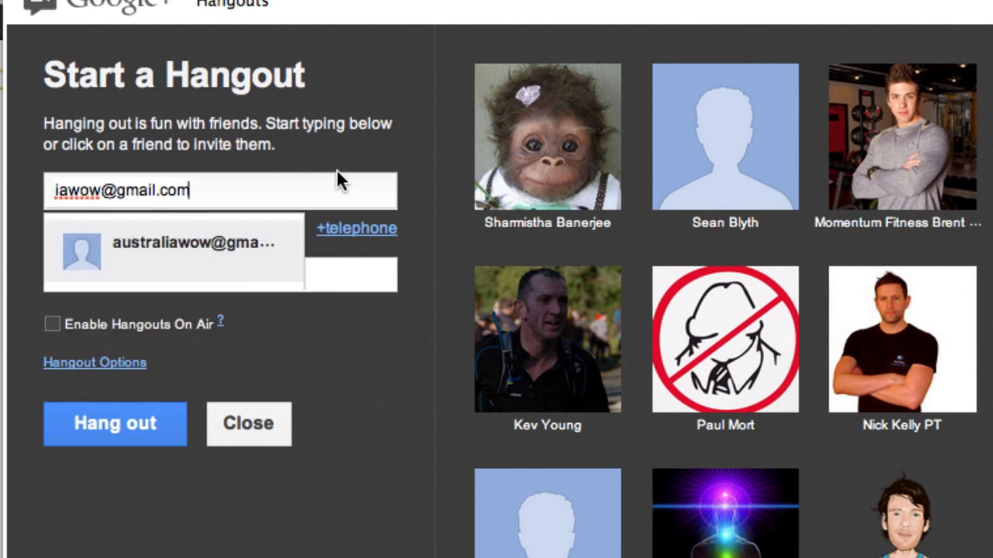
left_click(192, 242)
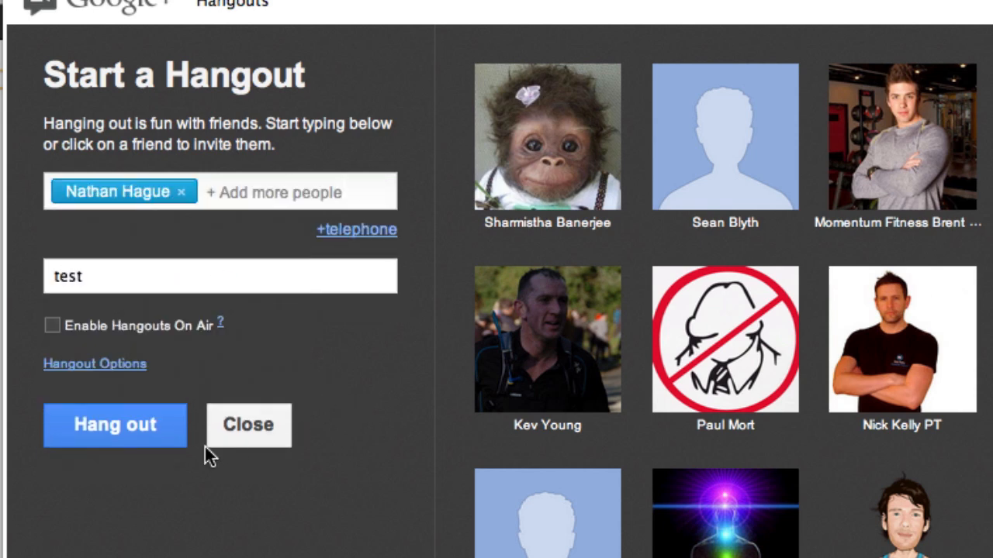
mouse_move(75, 342)
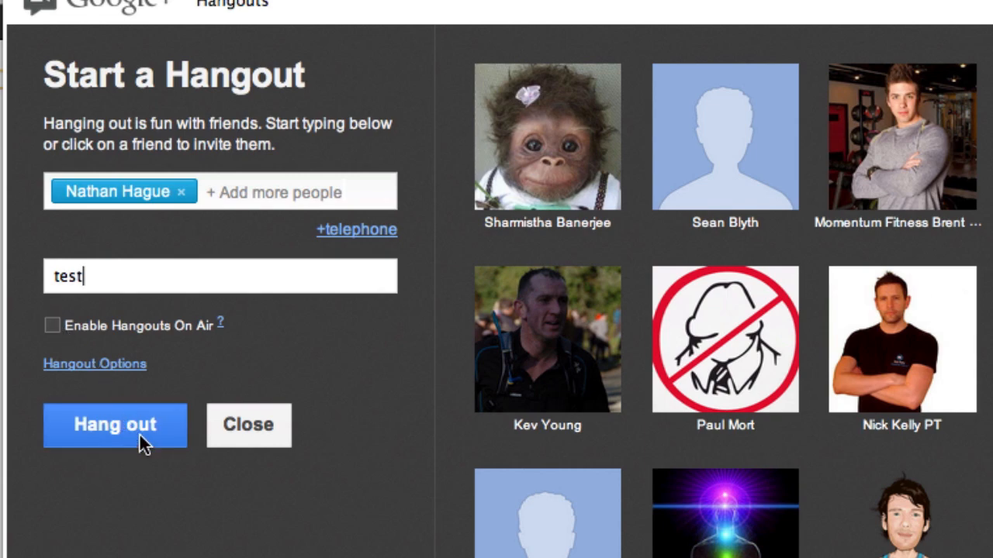
- Launch the 'test' hangout so invitations are sent and it waits for people to join
left_click(115, 425)
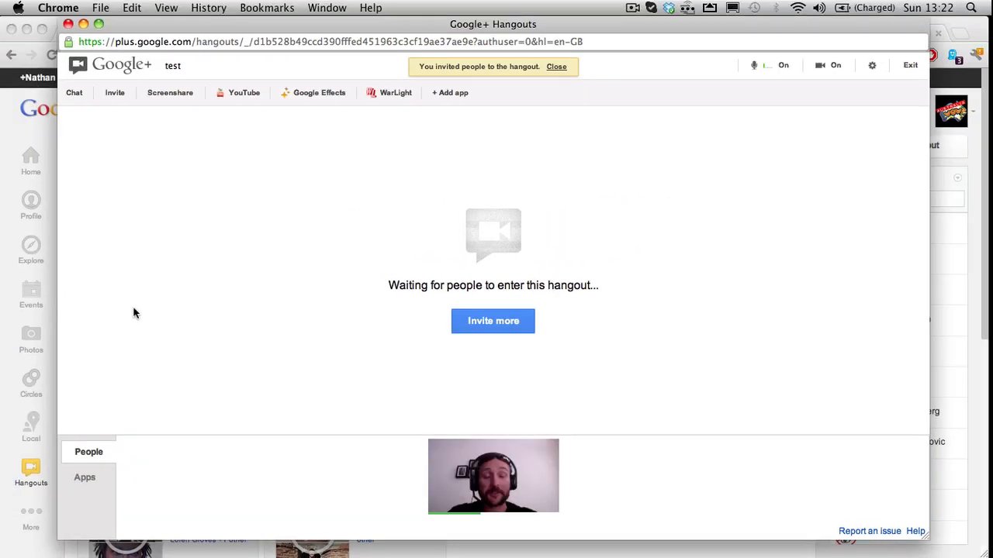
mouse_move(364, 195)
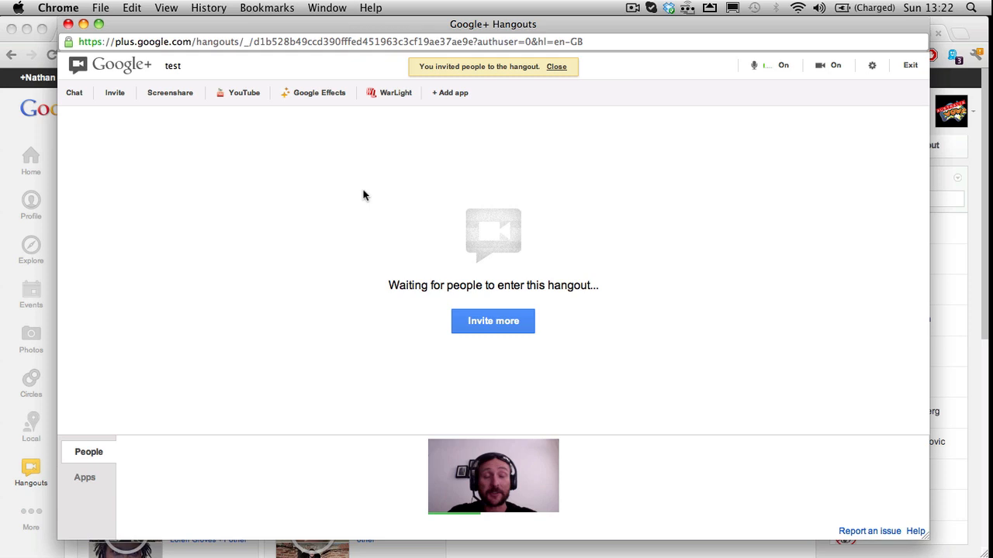
left_click(556, 65)
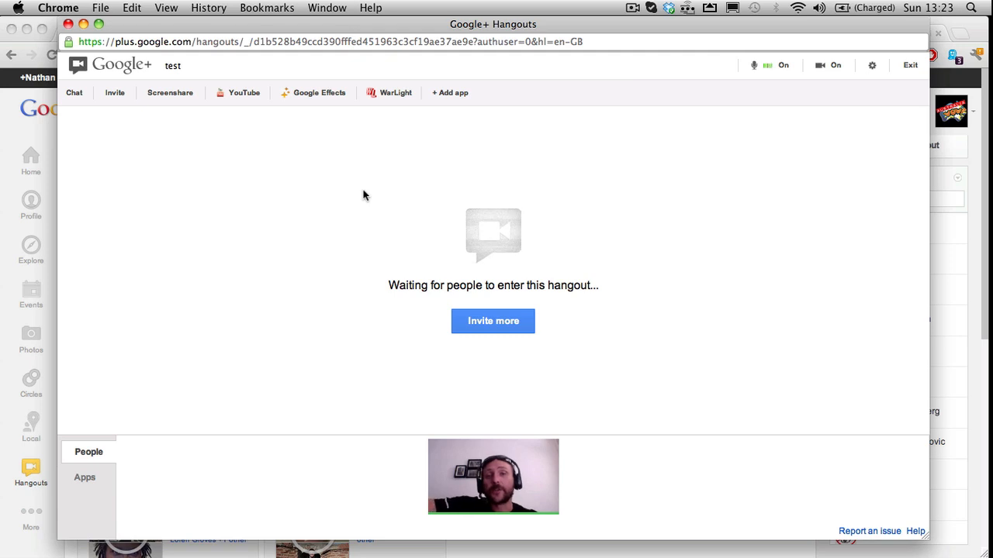
mouse_move(216, 124)
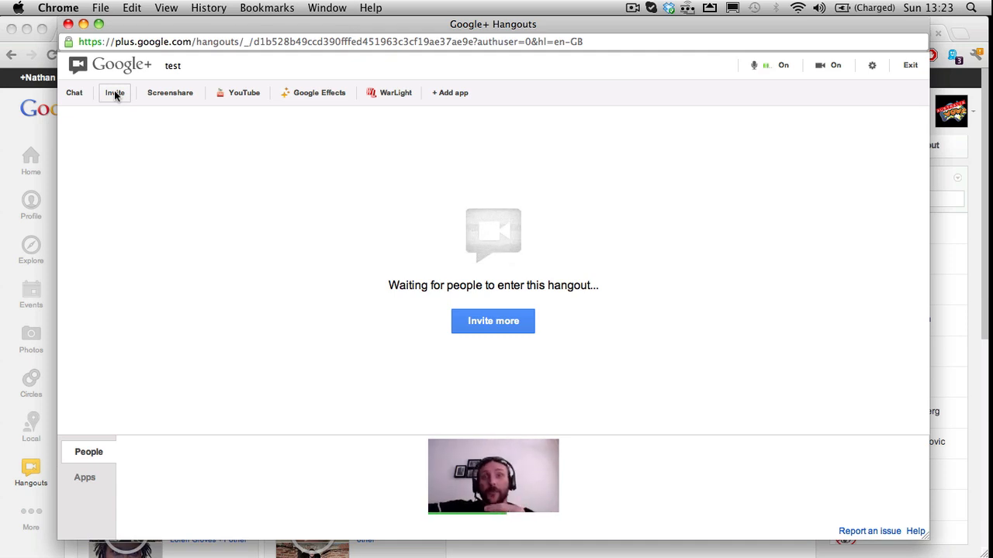
left_click(115, 93)
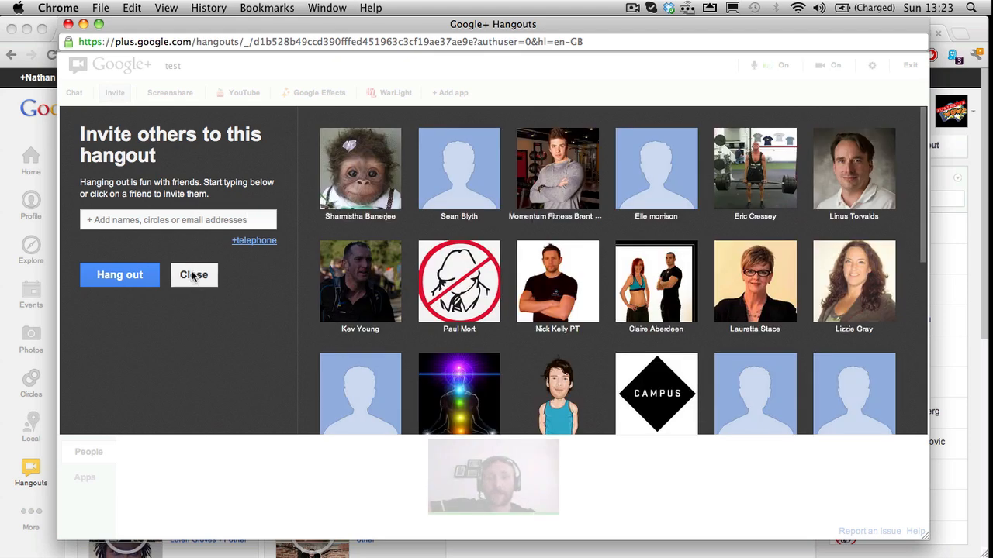
left_click(192, 276)
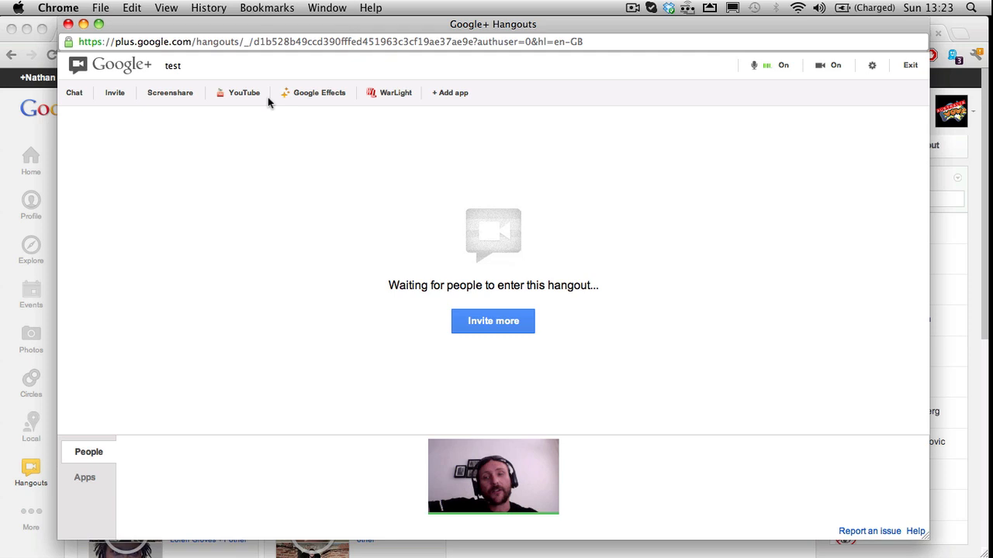
- Show the group chat panel beside the waiting hangout and focus its message box
left_click(74, 93)
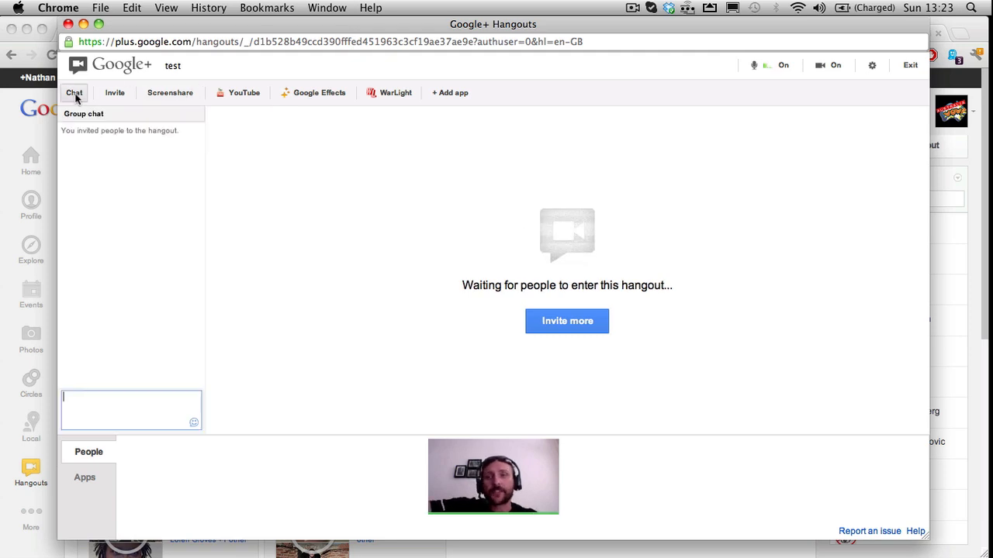
mouse_move(130, 412)
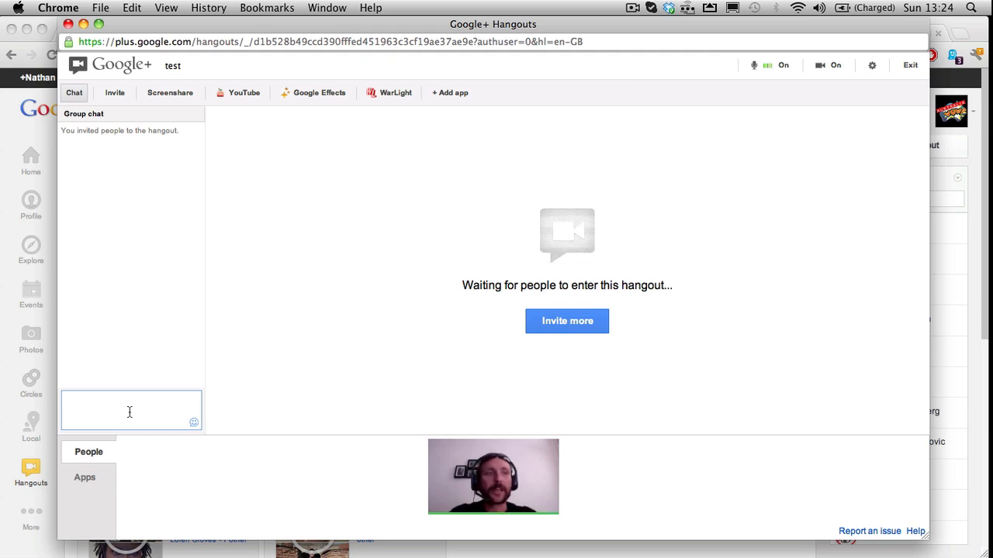
left_click(130, 410)
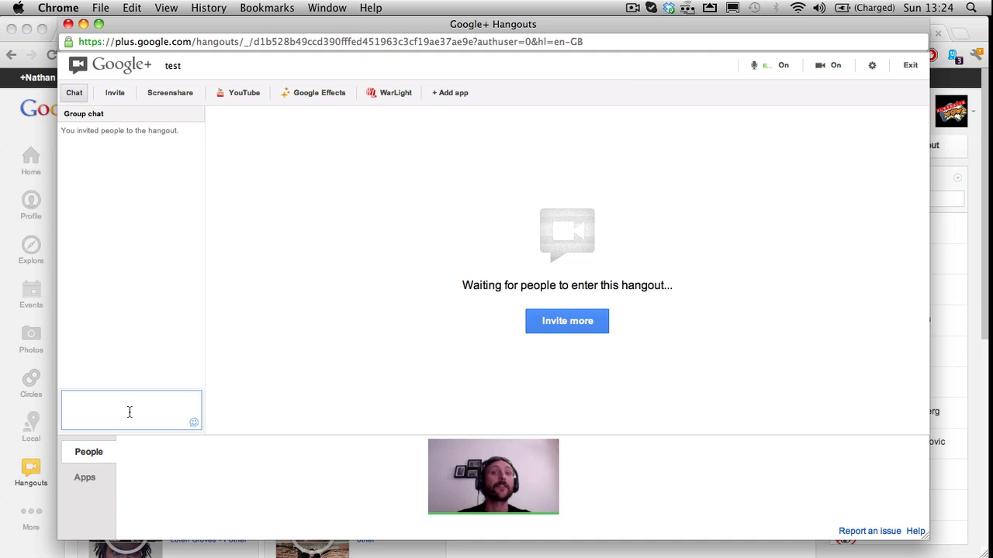
mouse_move(425, 340)
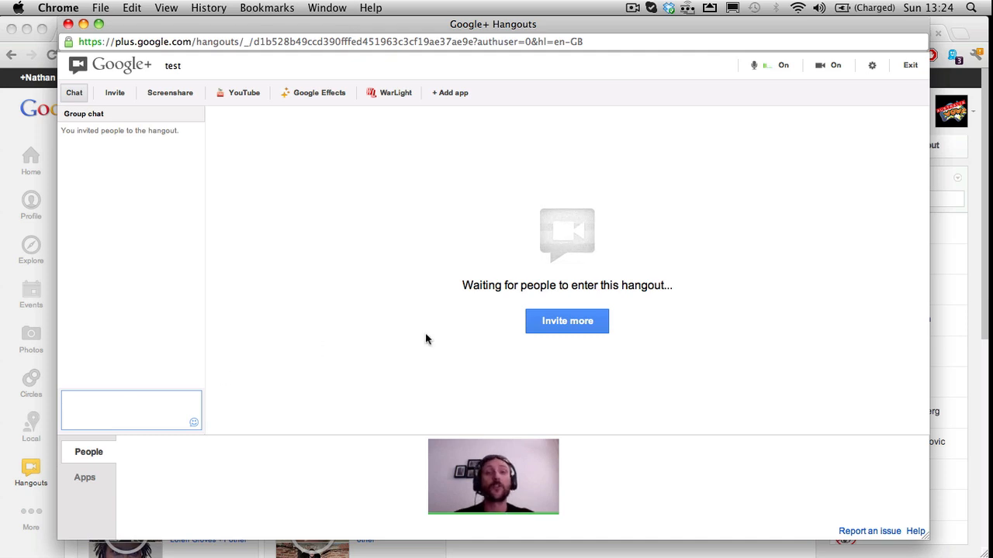